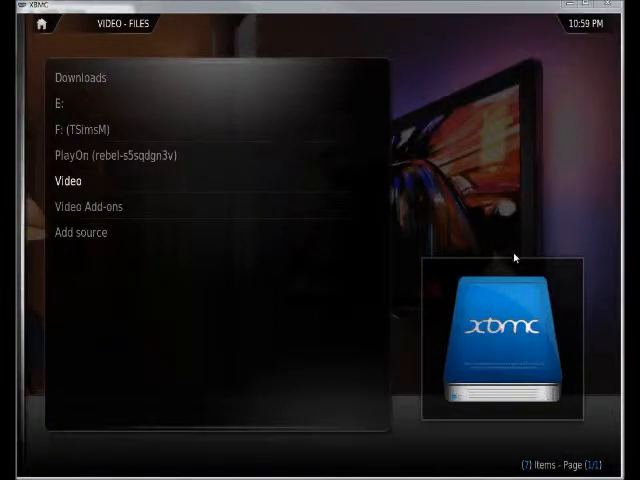
{"action": "mouse_move", "coordinate": [436, 238]}
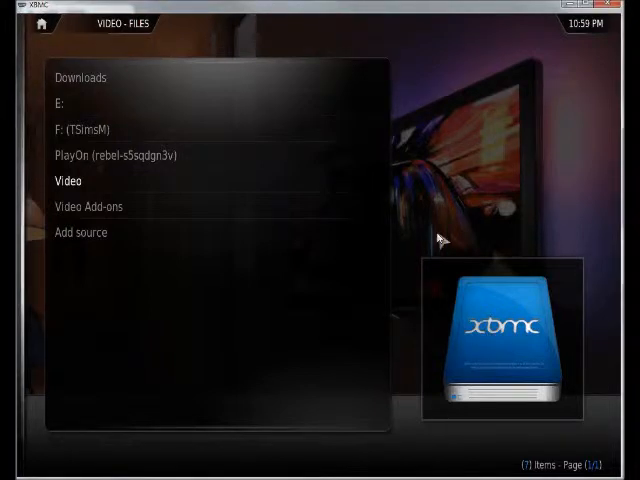
{"action": "mouse_move", "coordinate": [249, 169]}
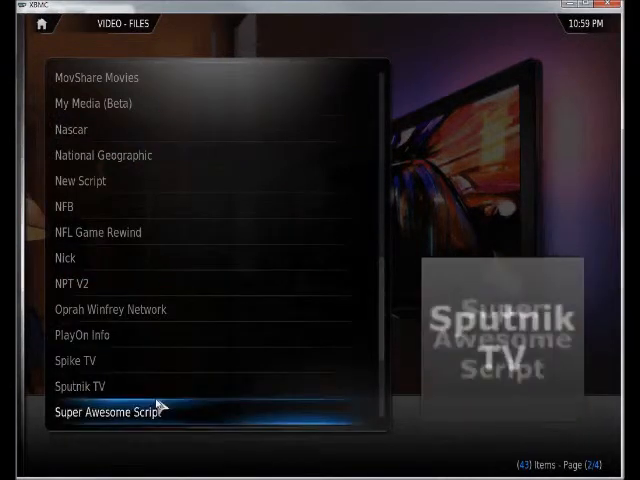
Step: Open the Super Awesome Script video add-on, which shows 'Dis script is broker than your mamma'
{"action": "left_click", "coordinate": [108, 412]}
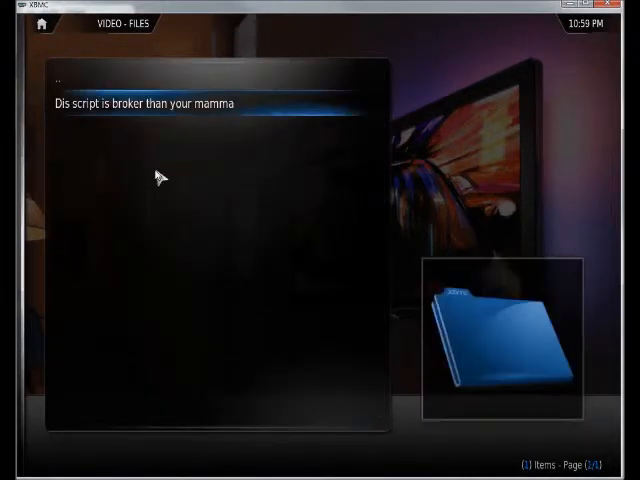
{"action": "mouse_move", "coordinate": [135, 138]}
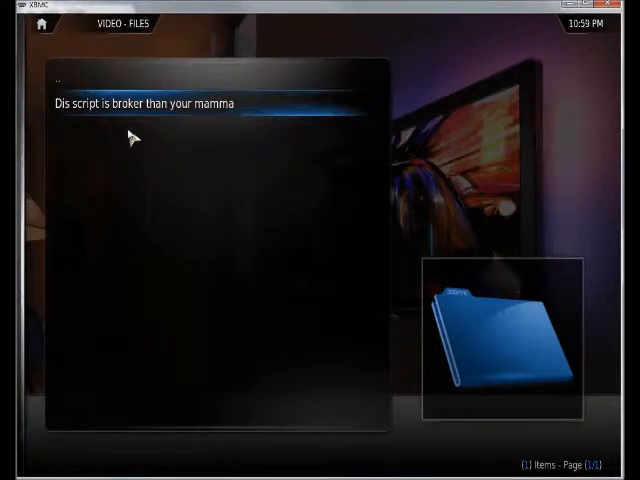
{"action": "mouse_move", "coordinate": [204, 132]}
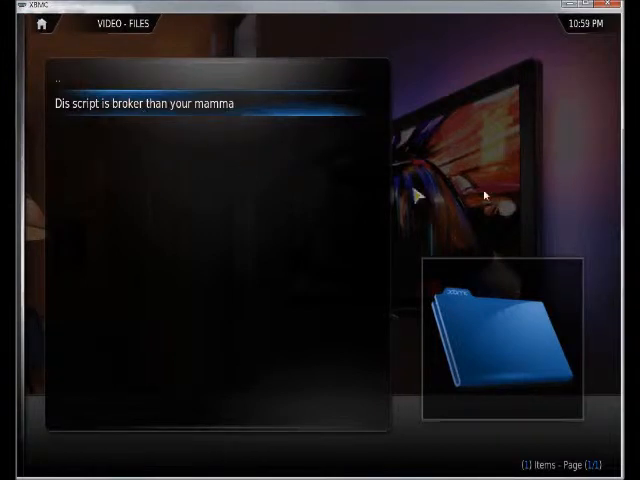
{"action": "mouse_move", "coordinate": [614, 199]}
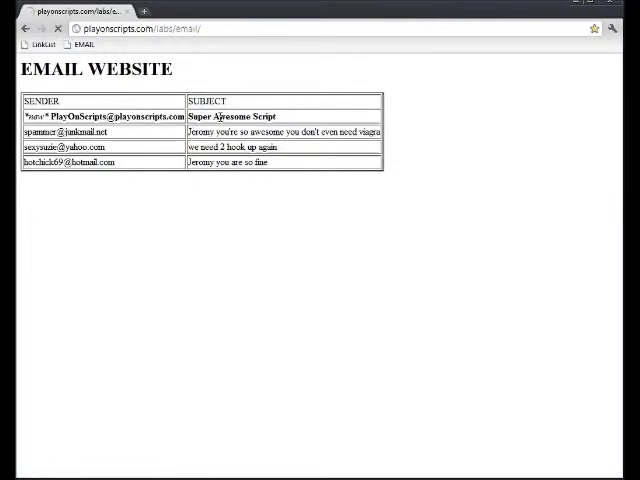
Step: Open the Super Awesome Script email offering the 9K Super Awesome Script.lua download
{"action": "left_click", "coordinate": [228, 116]}
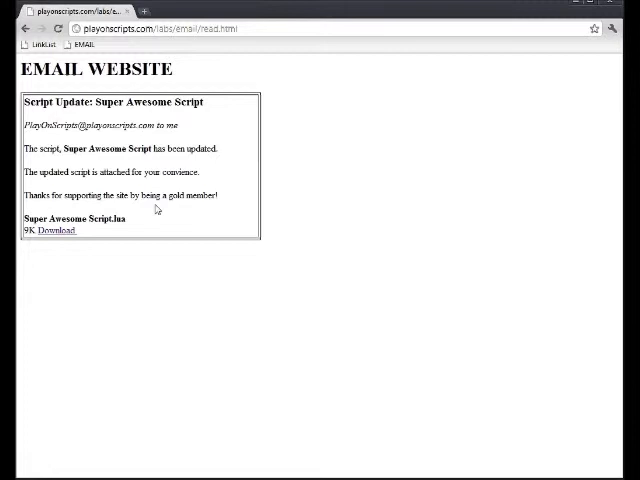
{"action": "mouse_move", "coordinate": [239, 230]}
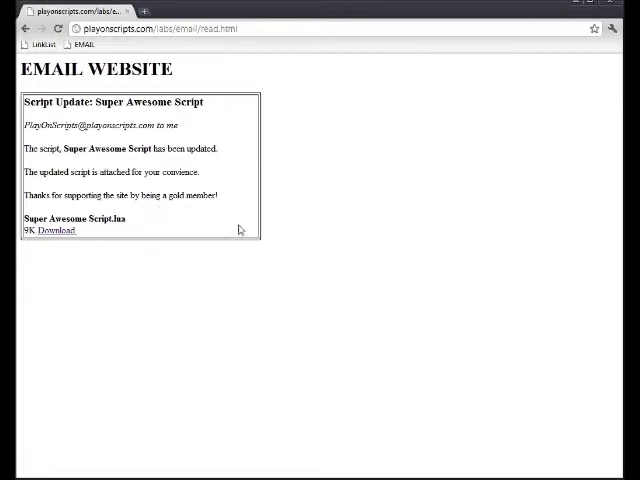